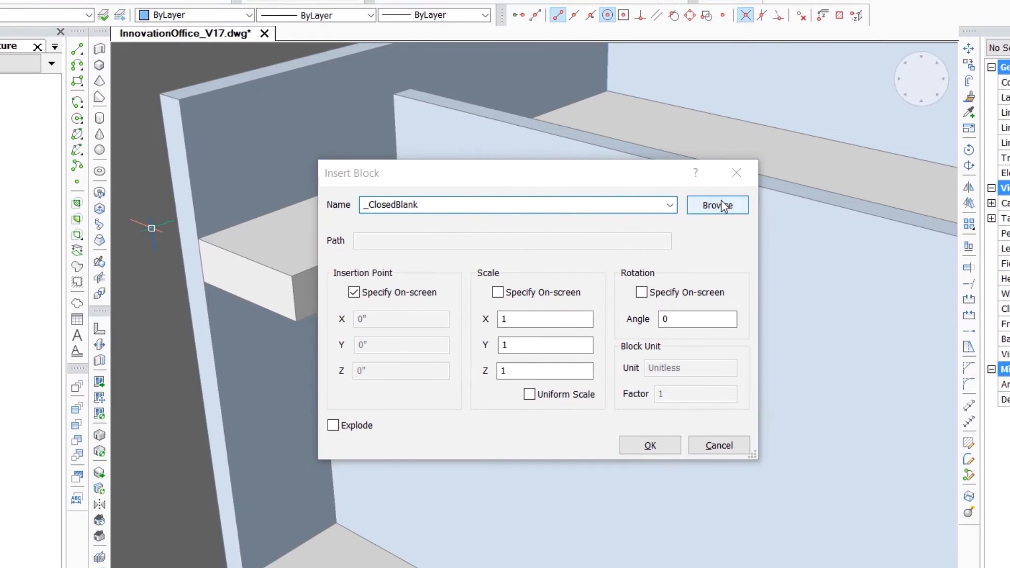
Choose StairModule_N4.dwg as the block source and begin placing it between the floor slabs
click(717, 205)
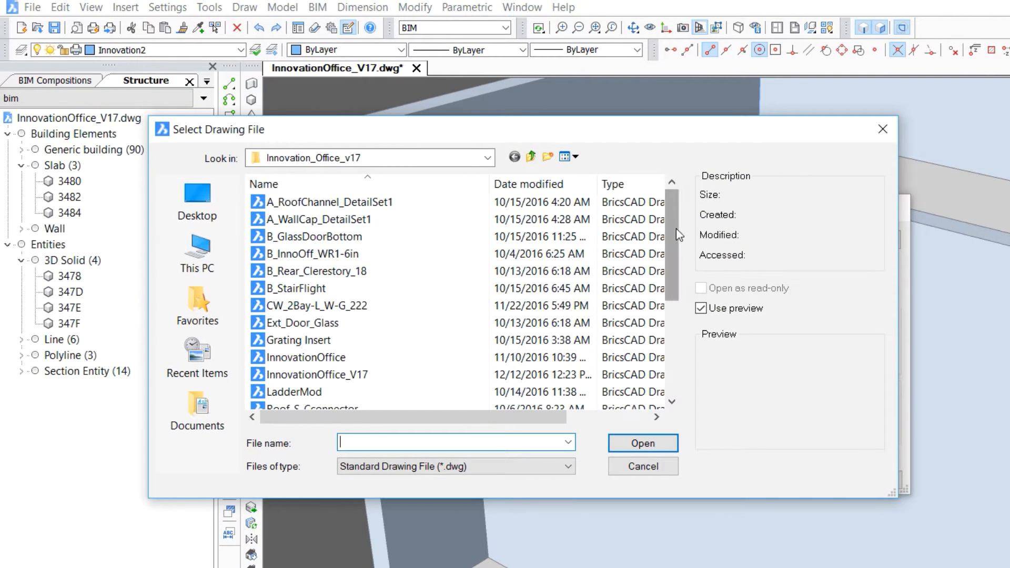
click(303, 323)
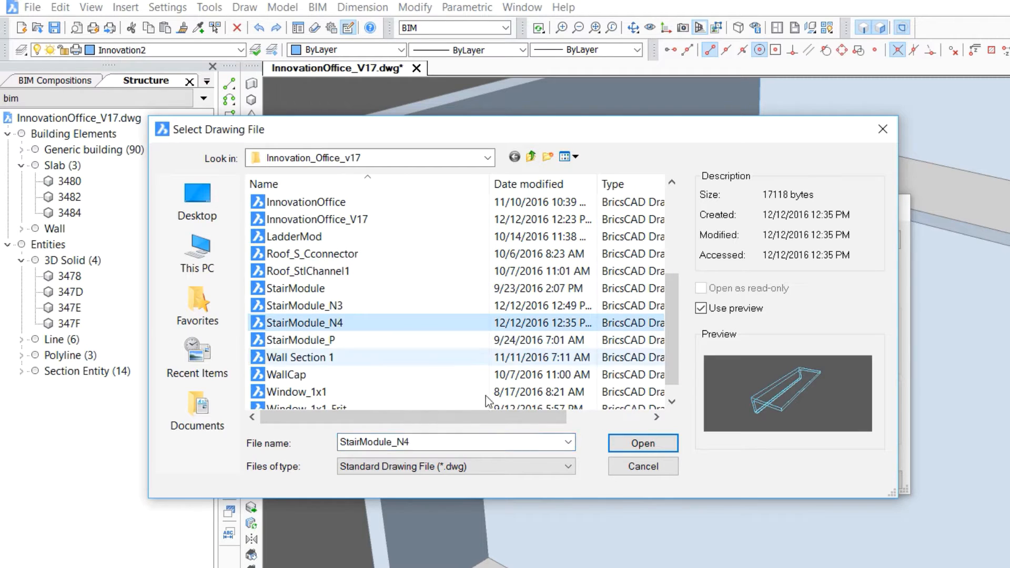
click(641, 443)
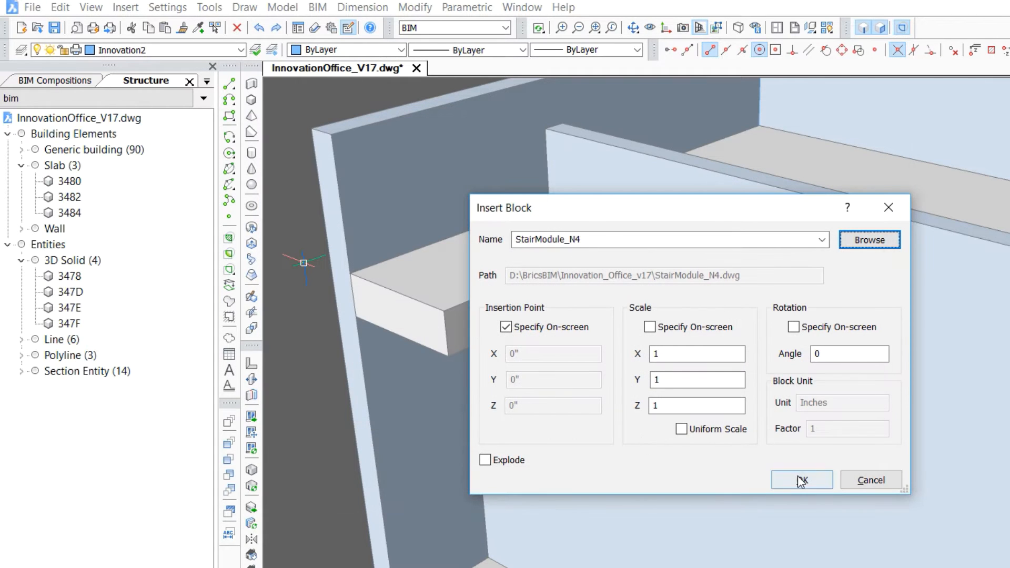
click(800, 479)
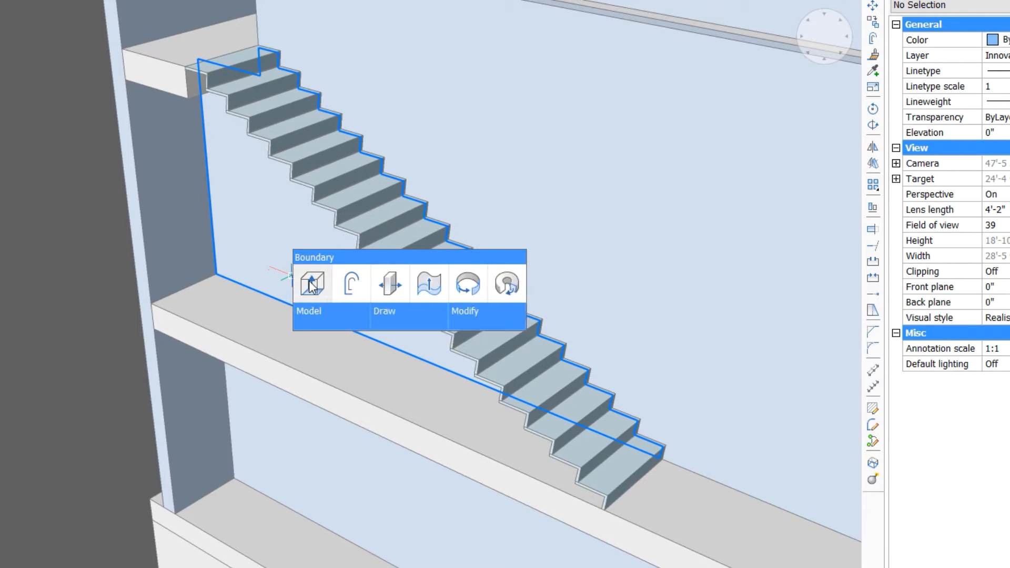
Extrude the outlined stair side profile into a solid monolithic stair flight
click(312, 285)
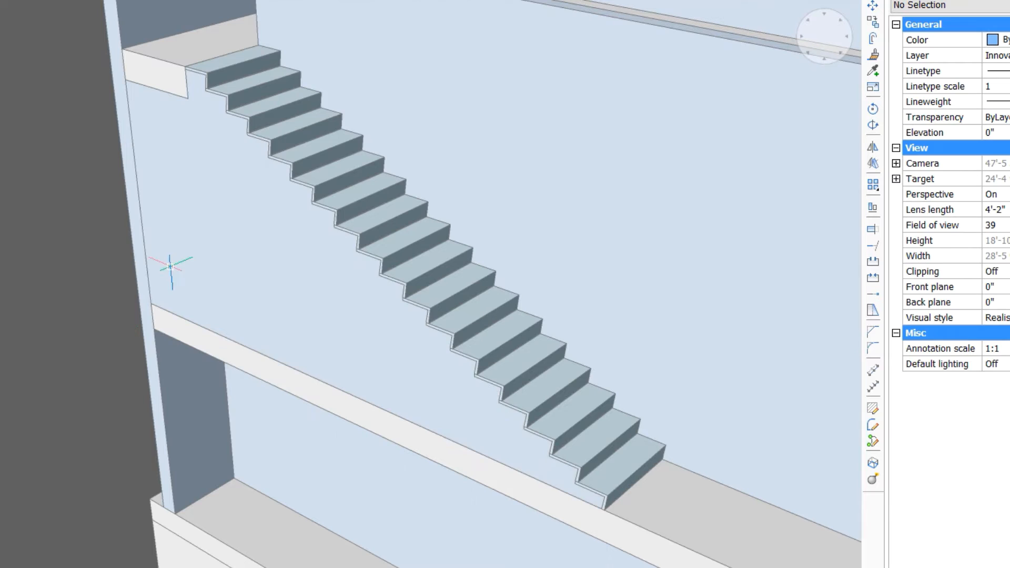
click(386, 225)
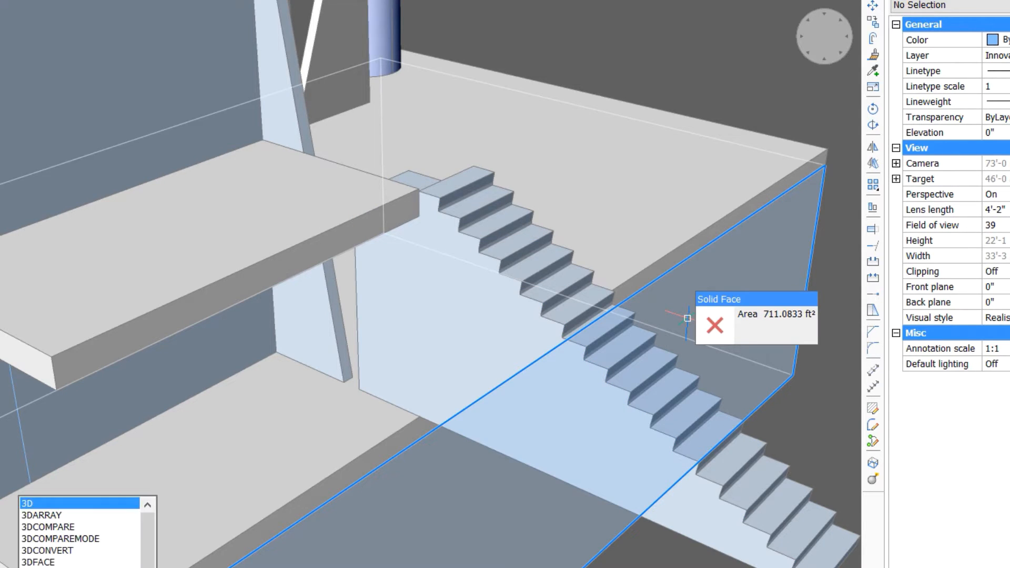
Run BIMINSERT on the existing window block to position it on the upper front wall
right_click(437, 278)
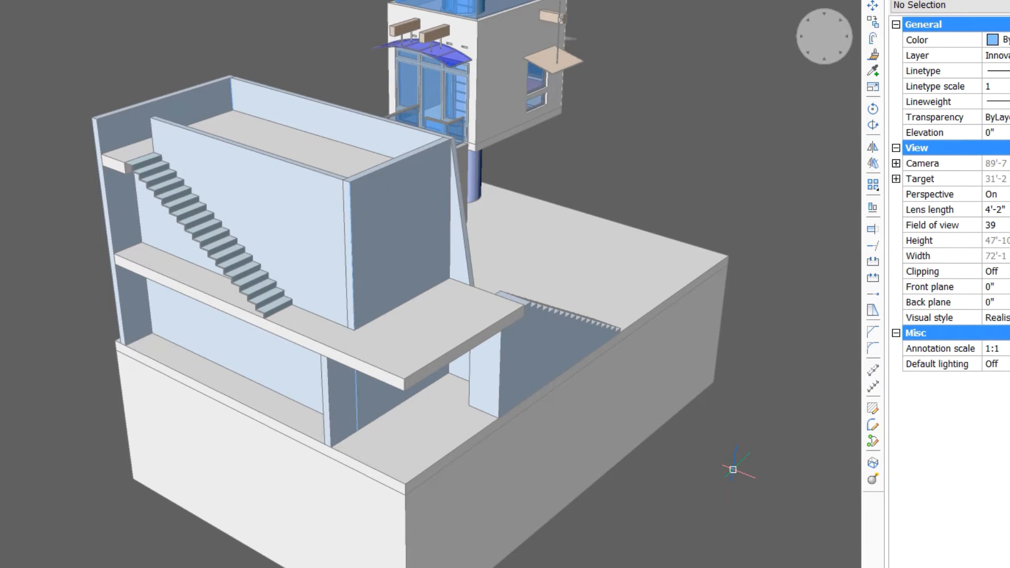
mouse_move(437, 100)
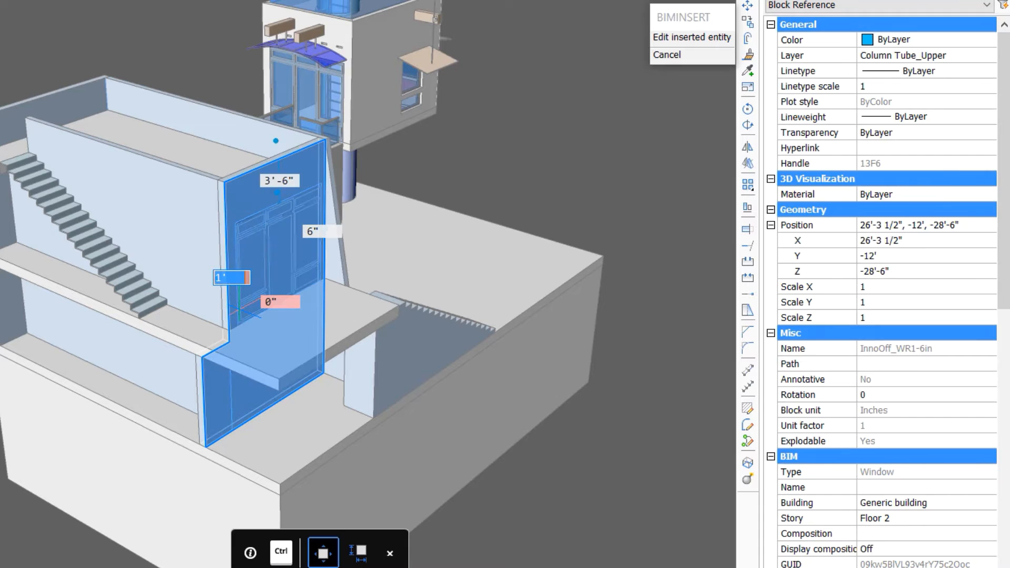
Set the InnoOff_WR1-6in window into the upper front wall and a copy into the opposite side wall
click(666, 55)
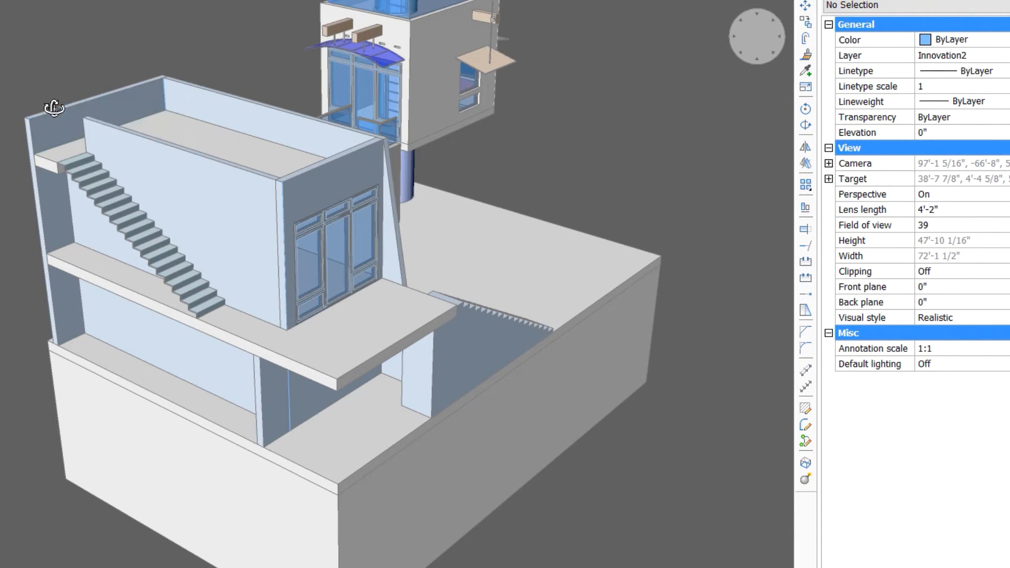
drag(54, 107, 209, 120)
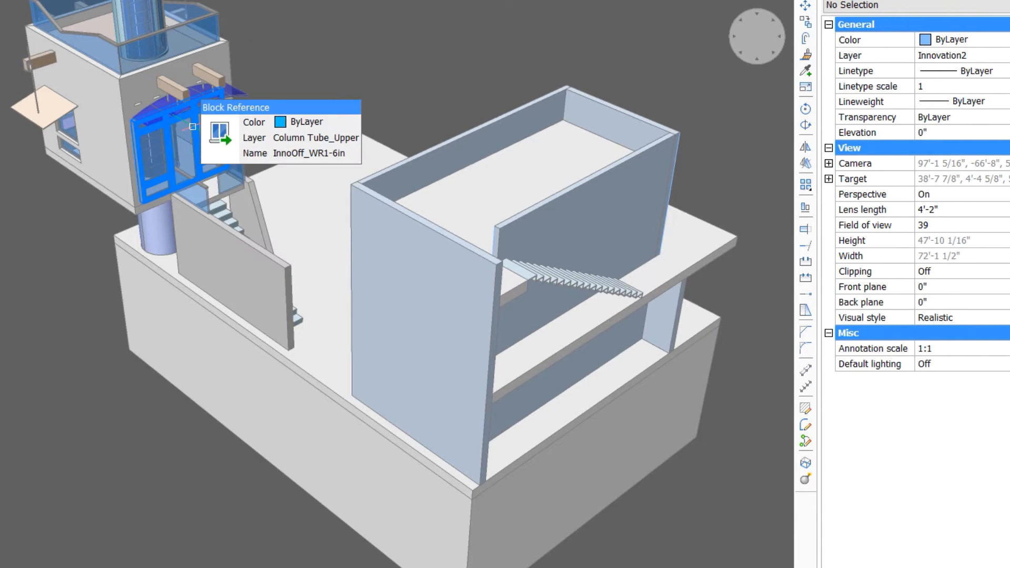
click(187, 148)
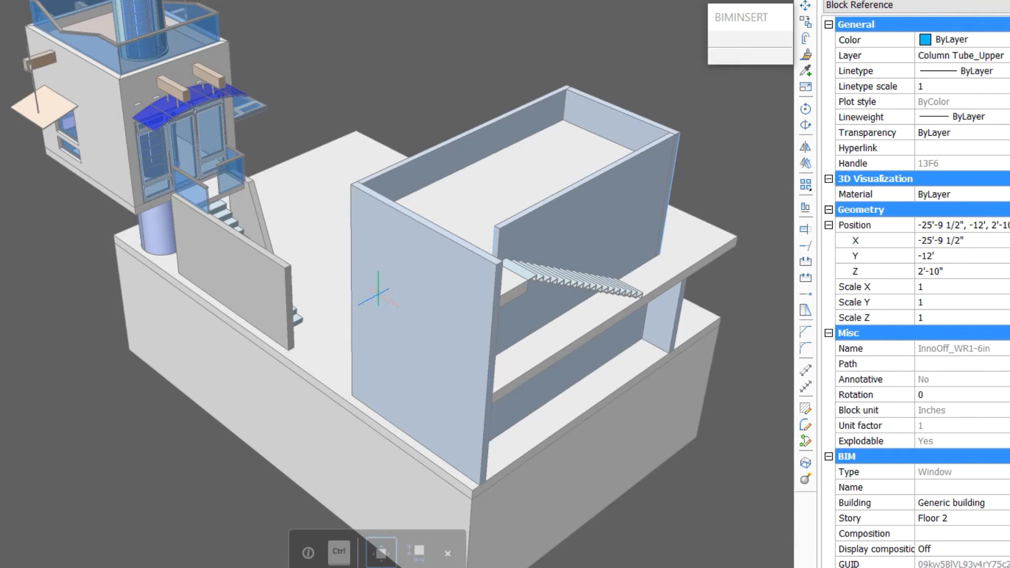
click(425, 290)
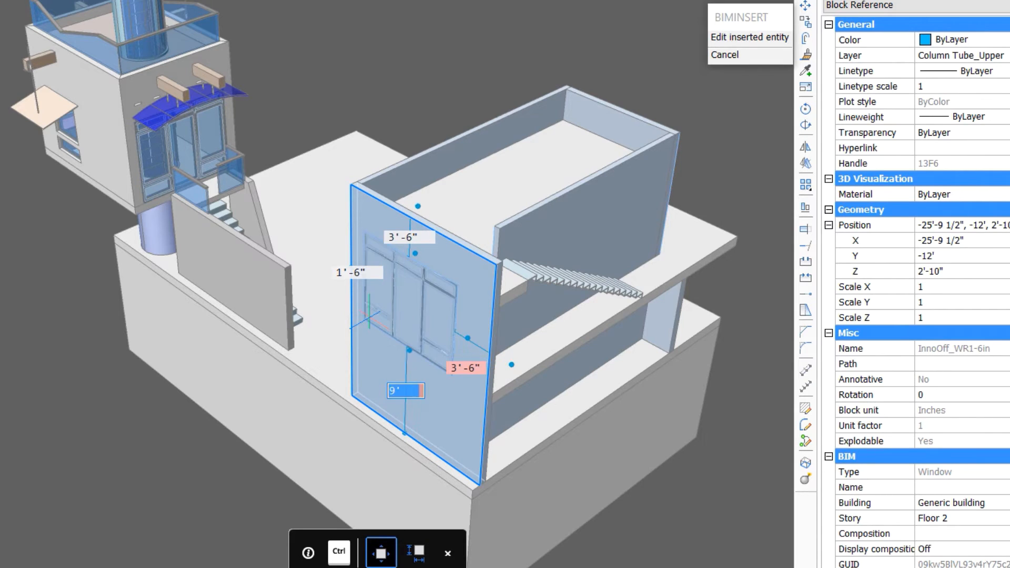
click(724, 55)
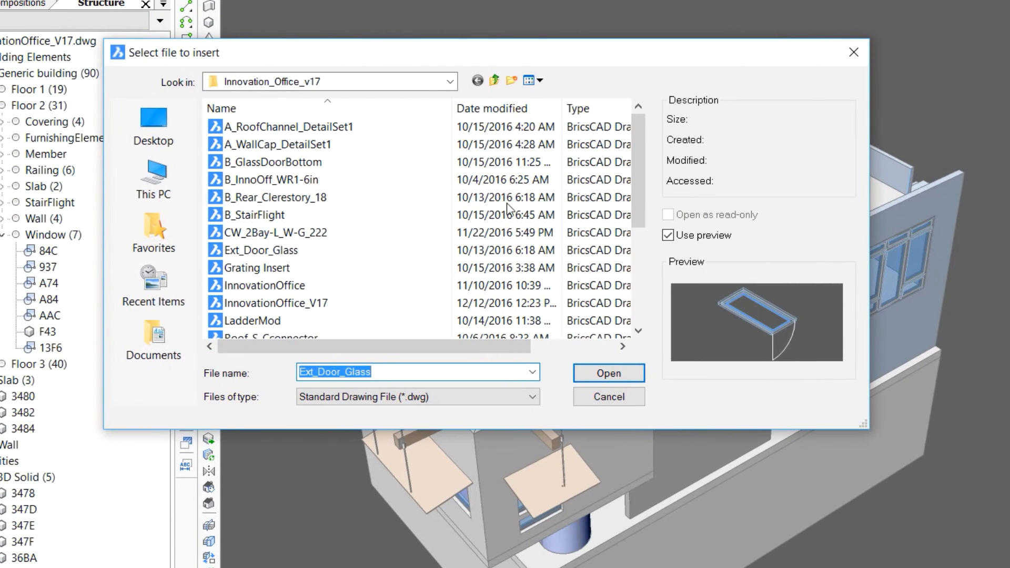
Insert B_Rear_Clerestory_18.dwg and position the clerestory strip against the rear upper wall
click(283, 197)
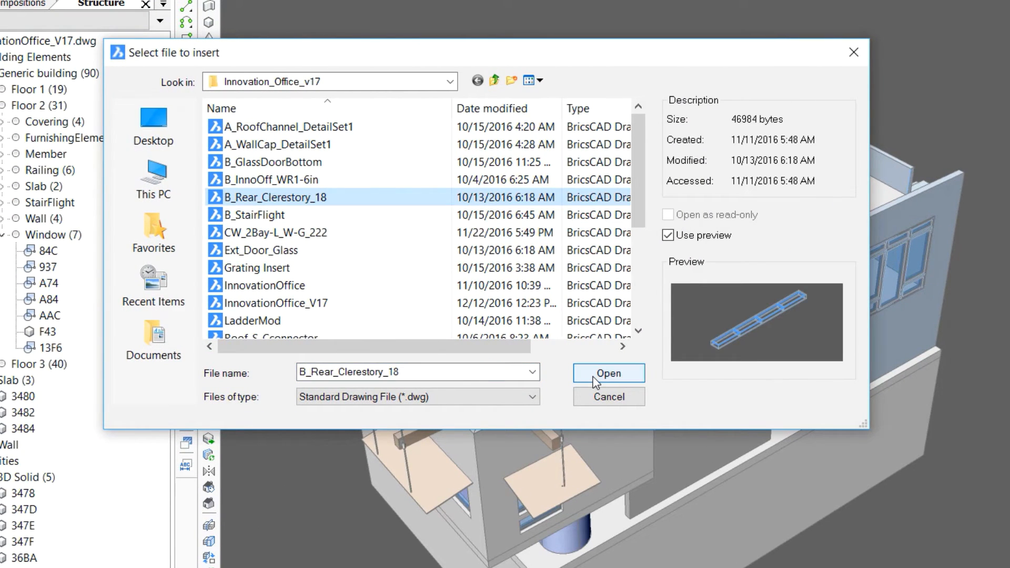
click(606, 374)
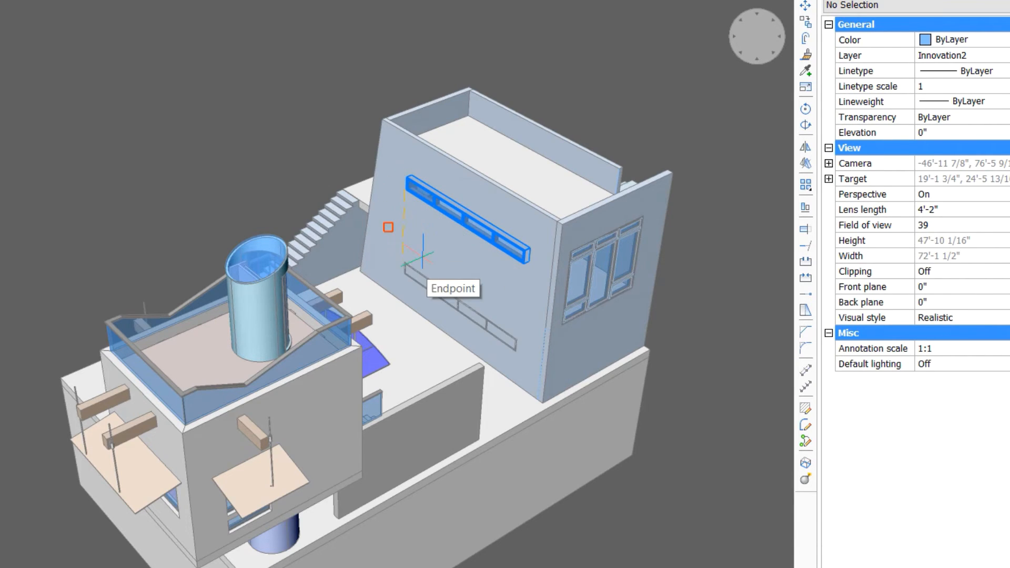
mouse_move(452, 122)
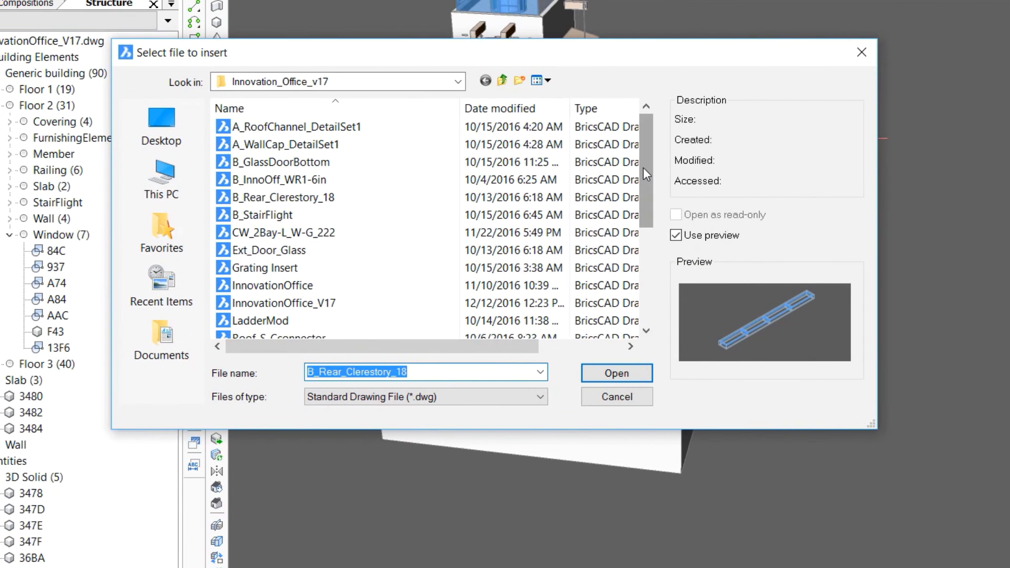
Place CW_2Bay-L_W-G_222 curtain-wall glazing on the upper front facade and insert it again for the lower floor
click(615, 372)
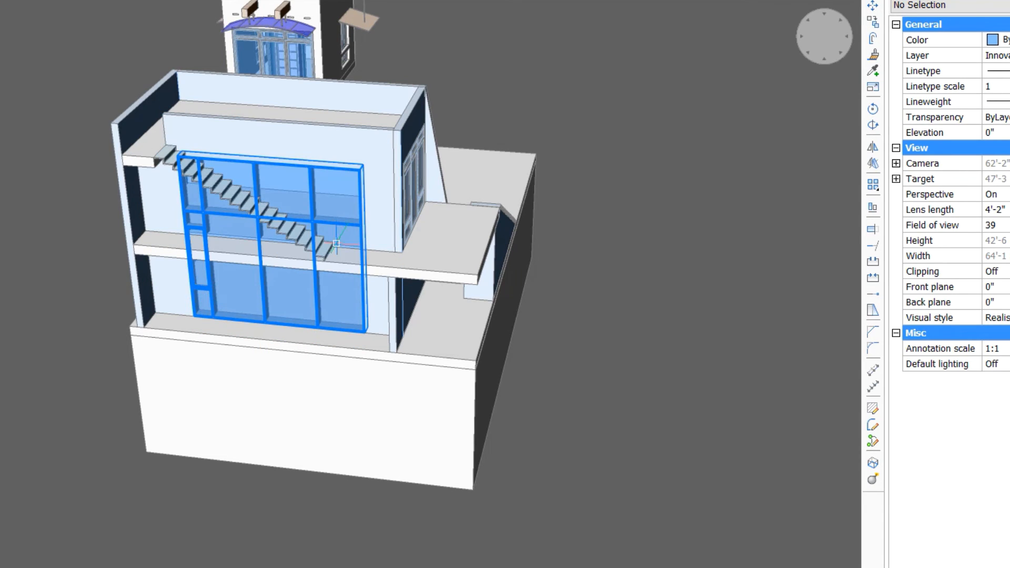
click(606, 120)
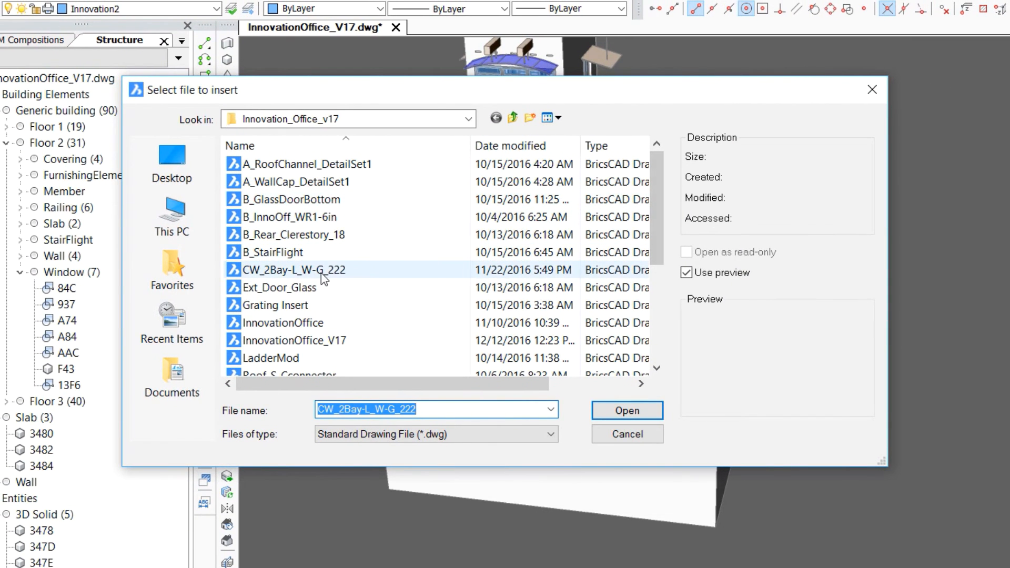
click(625, 410)
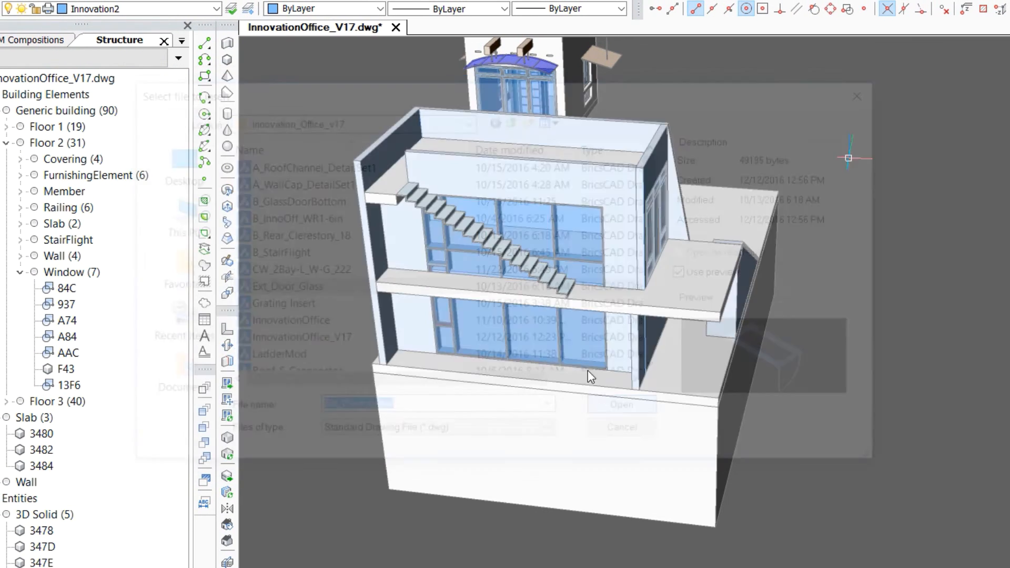